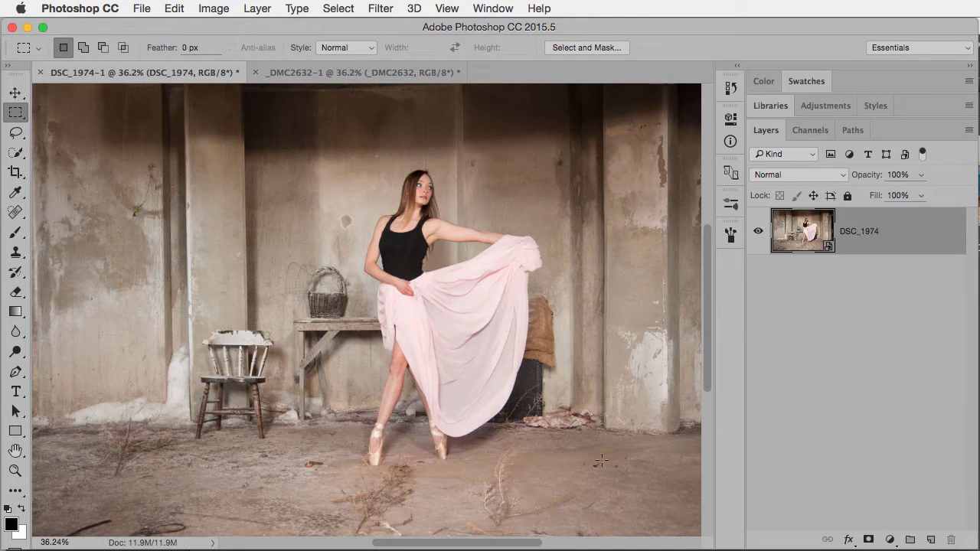
Step: Add a layer mask to the dancer layer and copy the whole concrete texture image
click(869, 539)
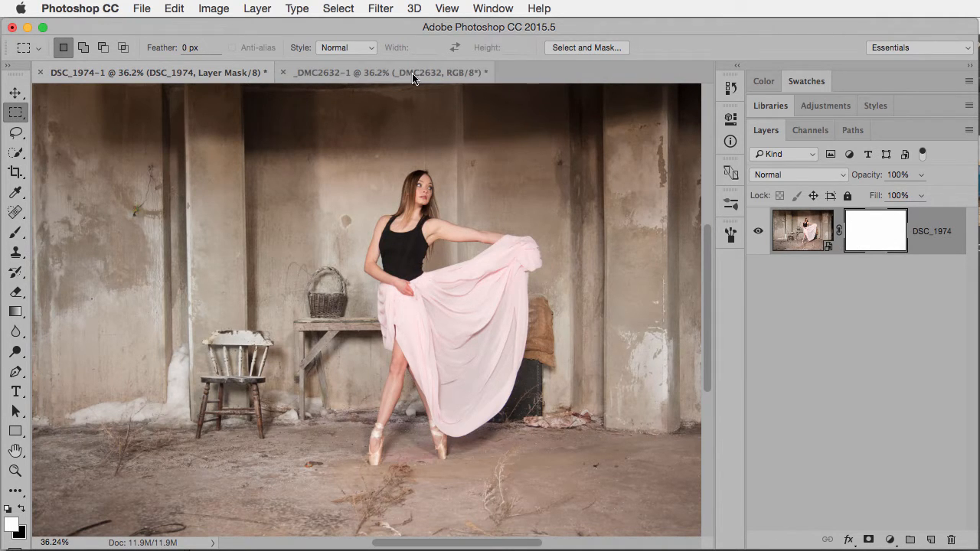
click(398, 72)
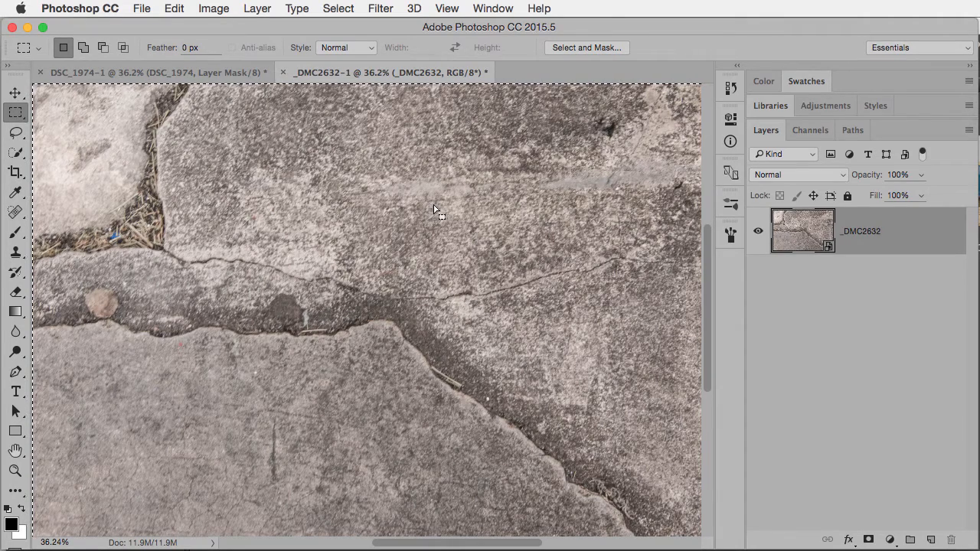
click(153, 72)
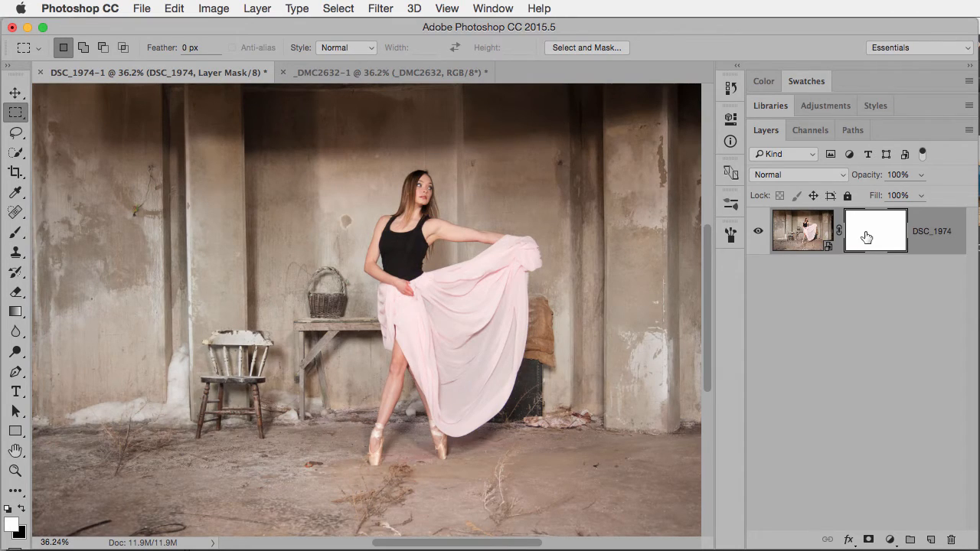
mouse_move(864, 227)
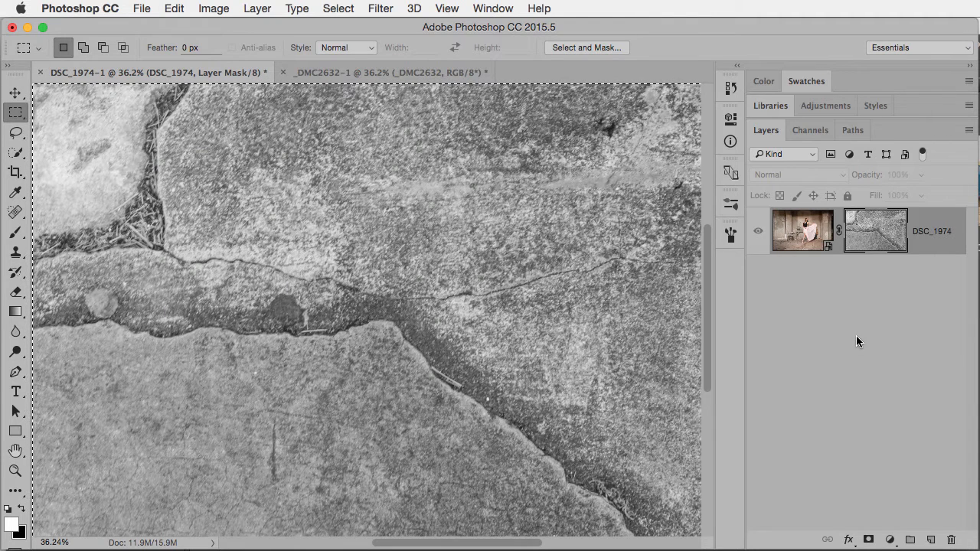
mouse_move(858, 334)
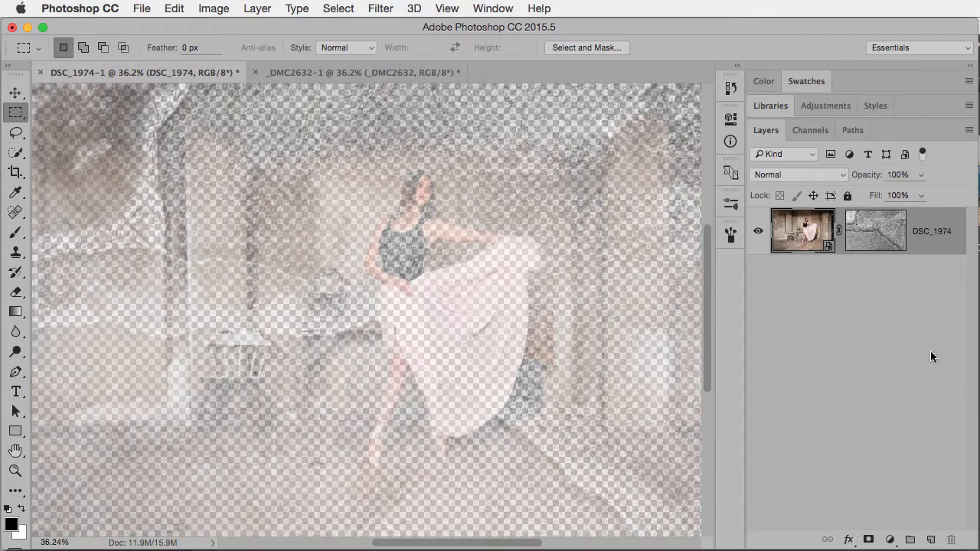
Step: Add a white-filled layer below the dancer photo, then target the dancer's layer mask
click(930, 536)
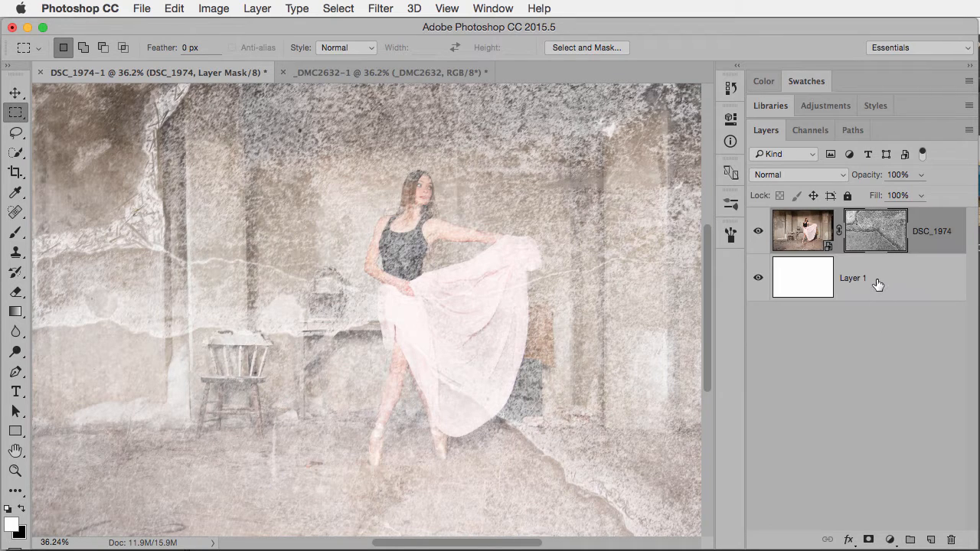
click(876, 231)
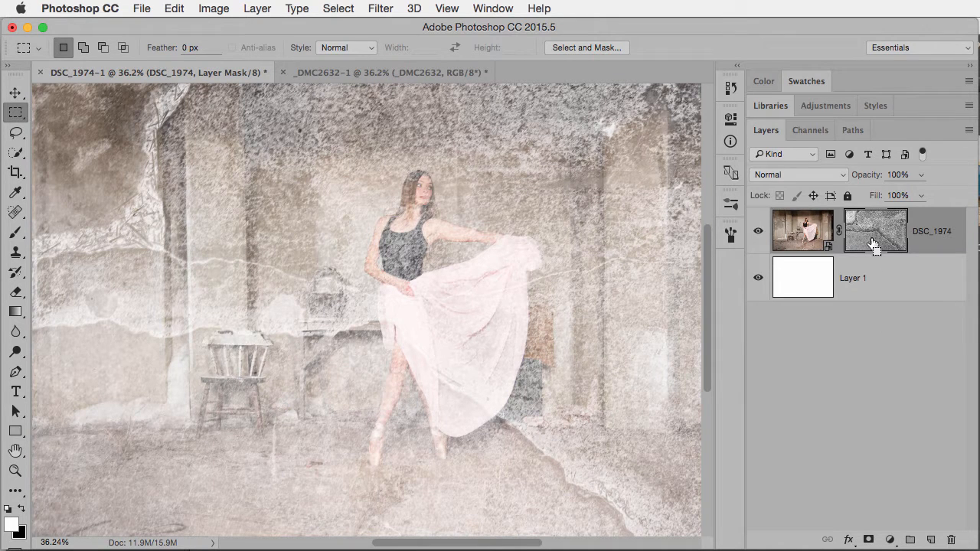
mouse_move(876, 244)
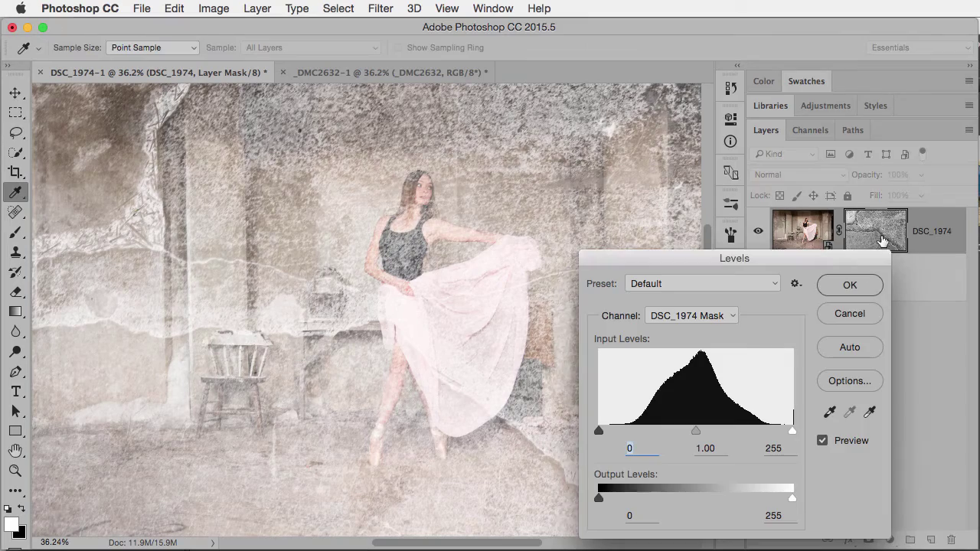
Step: Apply Levels to the mask with the midtone slider at about 2.42
drag(695, 430, 740, 430)
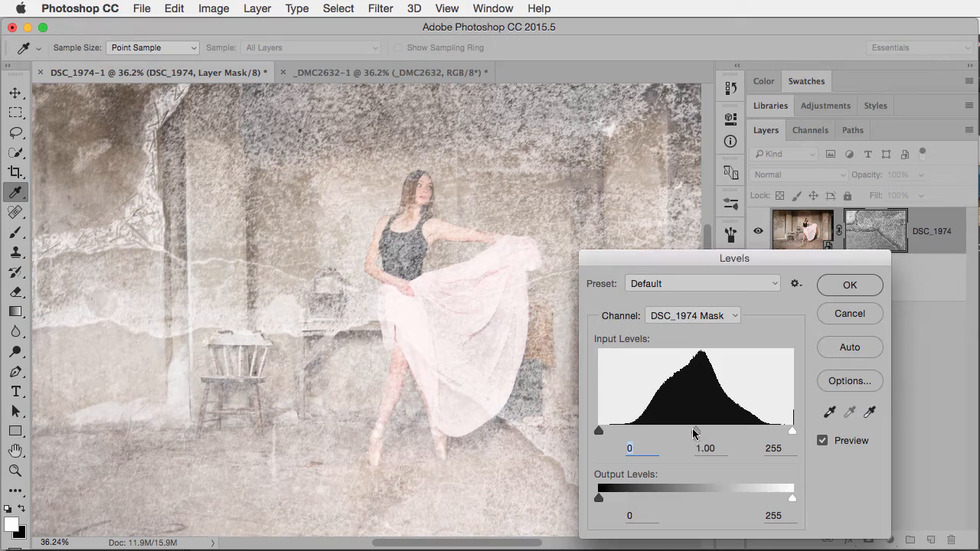
drag(695, 430, 675, 431)
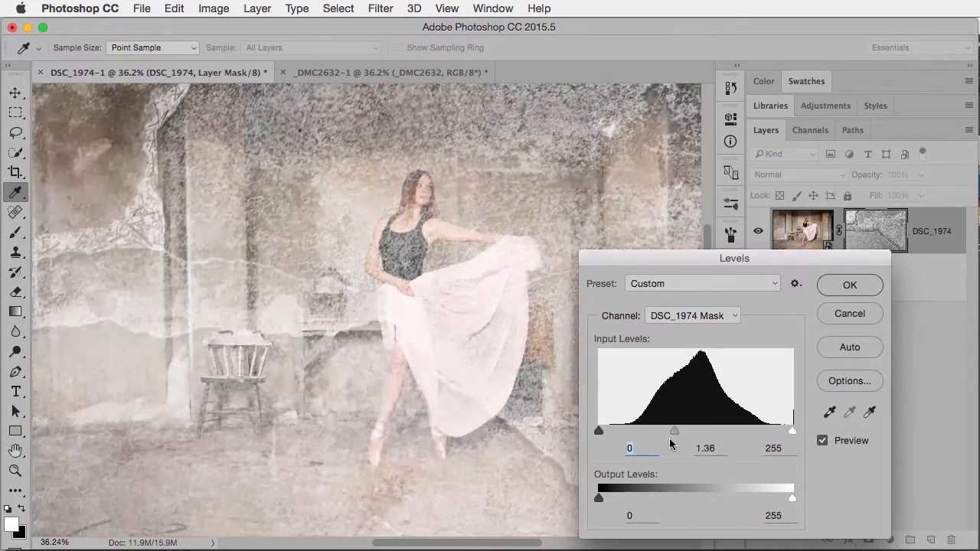
drag(674, 430, 633, 430)
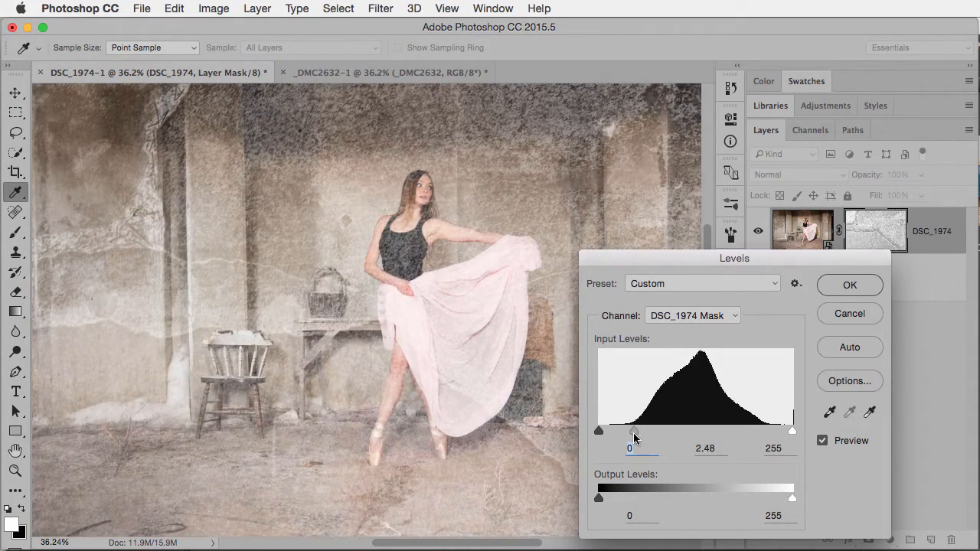
drag(636, 430, 633, 430)
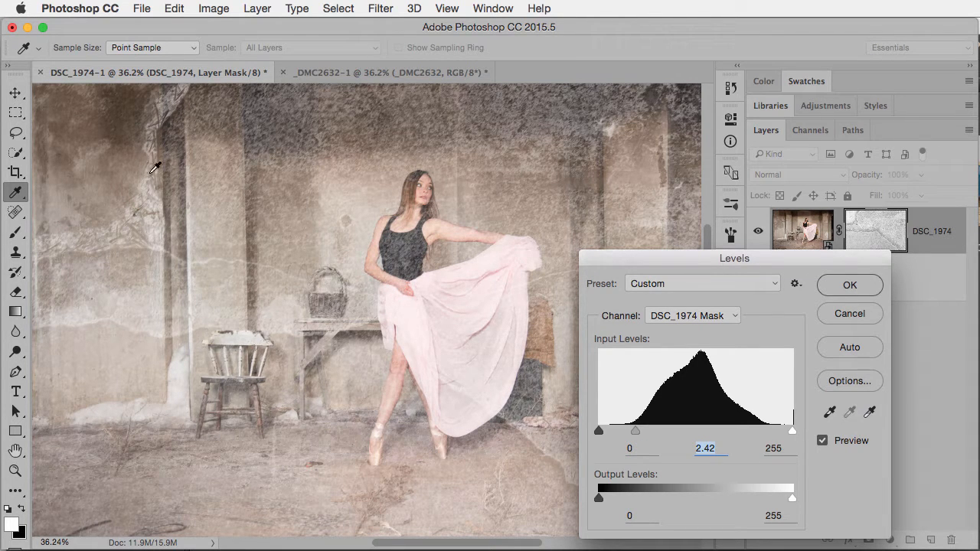
click(850, 285)
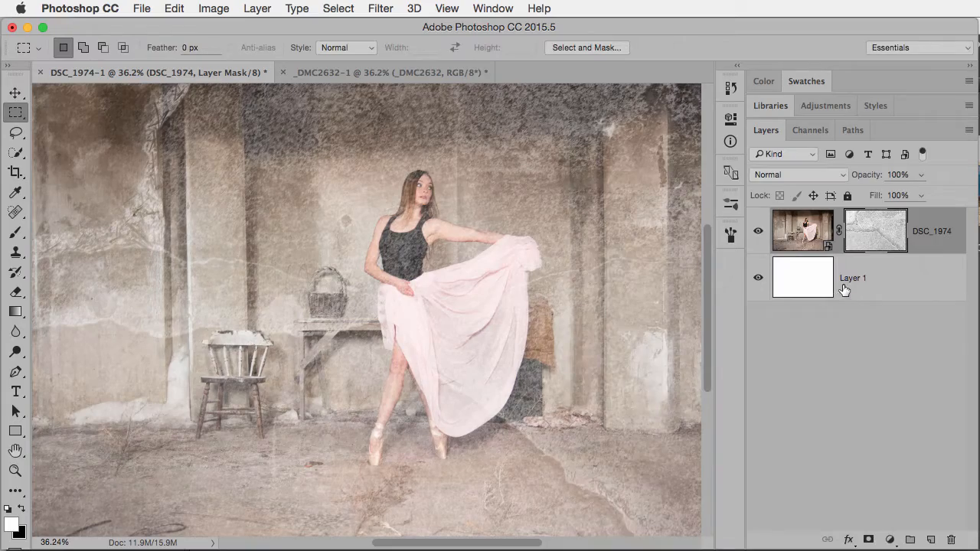